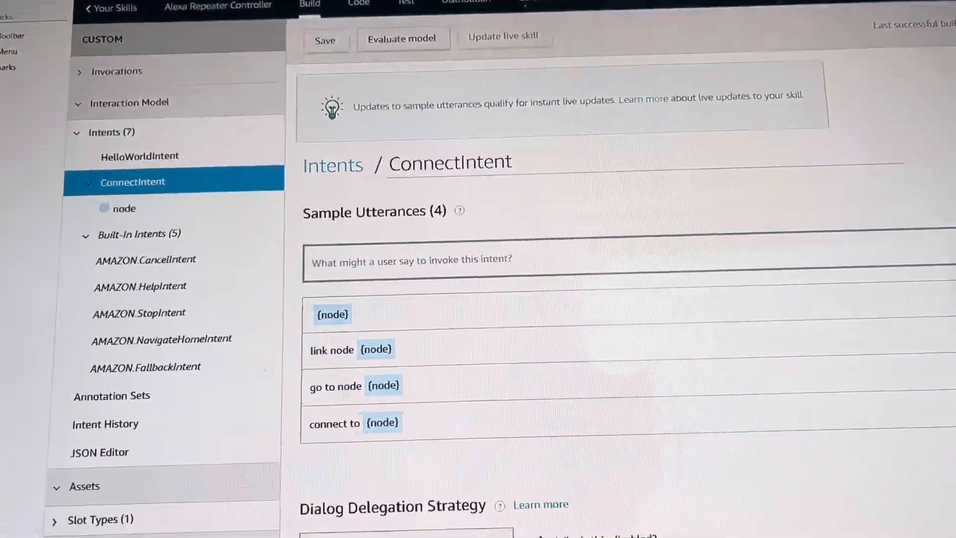
Check node 41694's dashboard table for node 1901 listed as an ESTABLISHED inbound link.
scroll(down, 3)
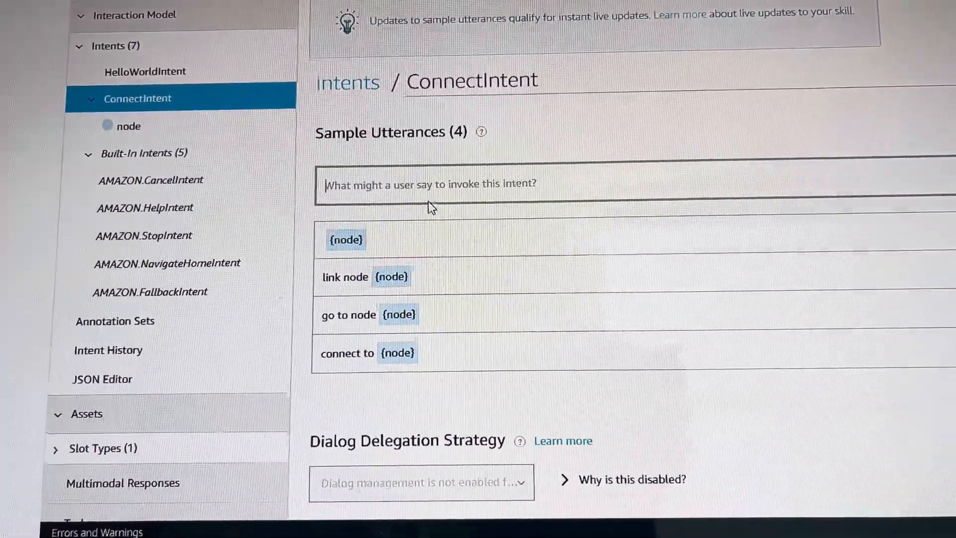
scroll(down, 3)
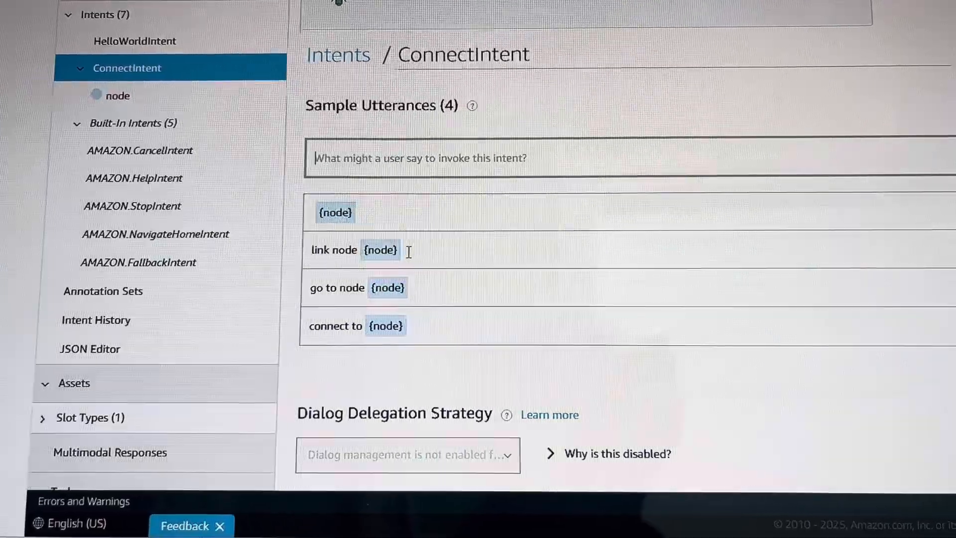
scroll(down, 3)
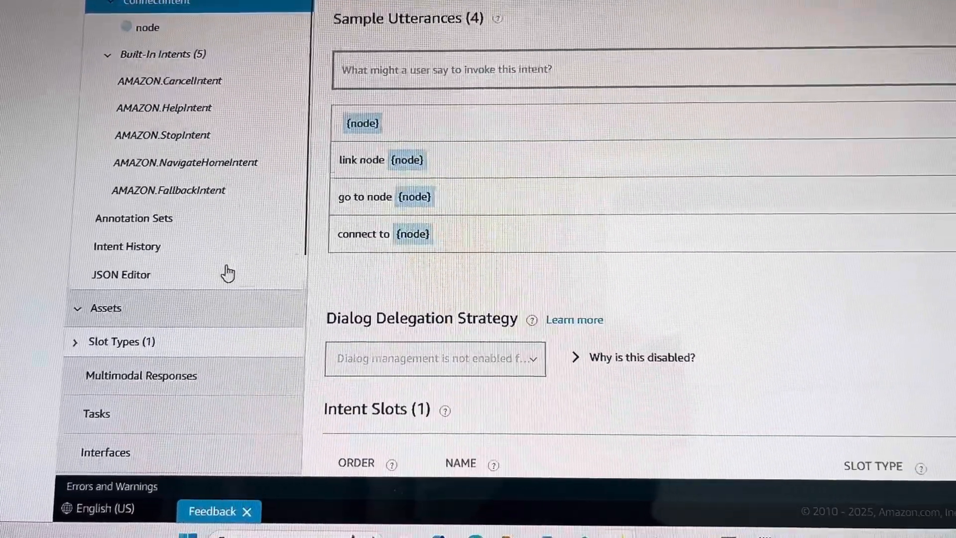
scroll(down, 3)
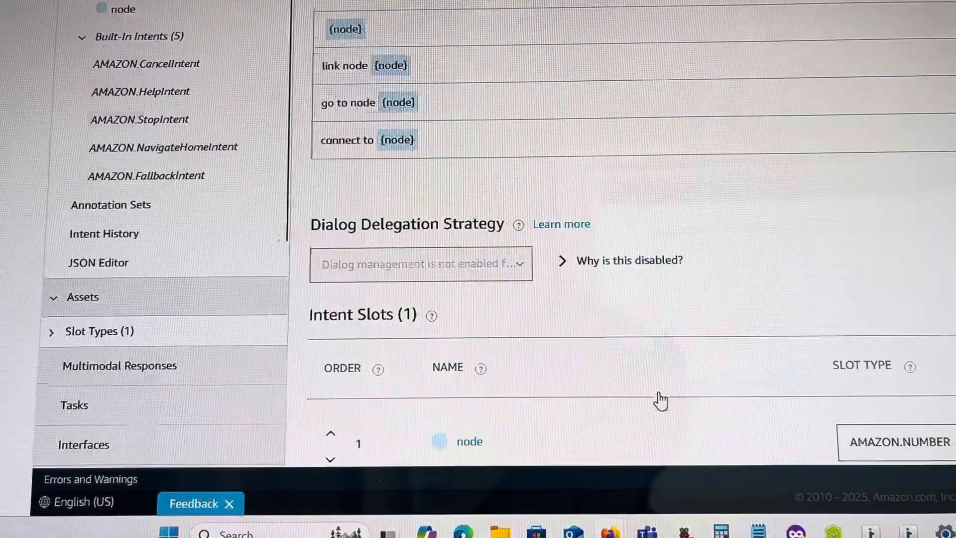
scroll(down, 3)
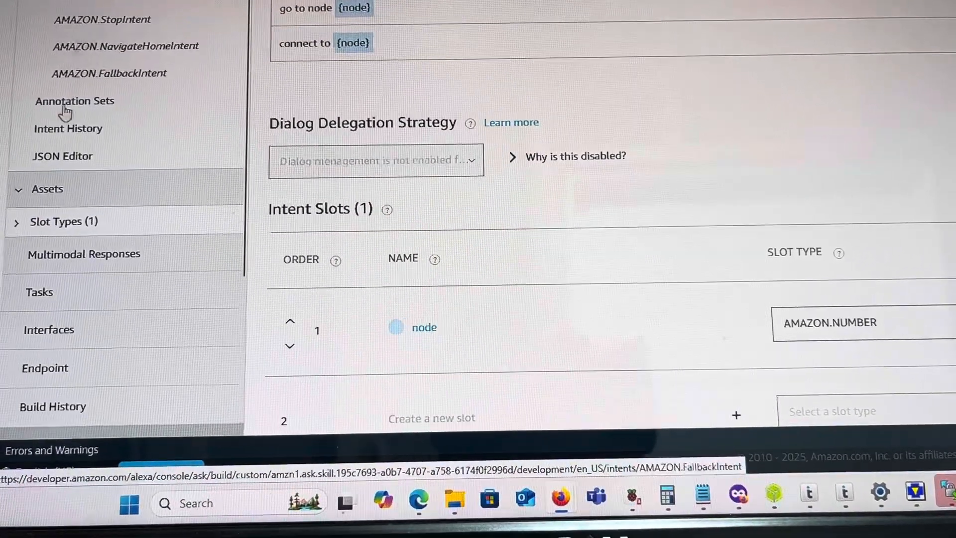
click(62, 156)
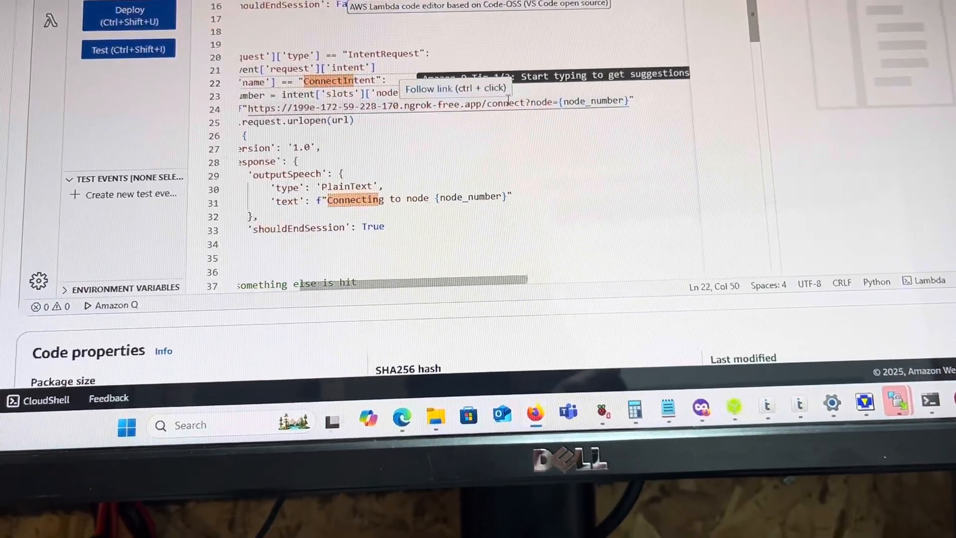
scroll(down, 3)
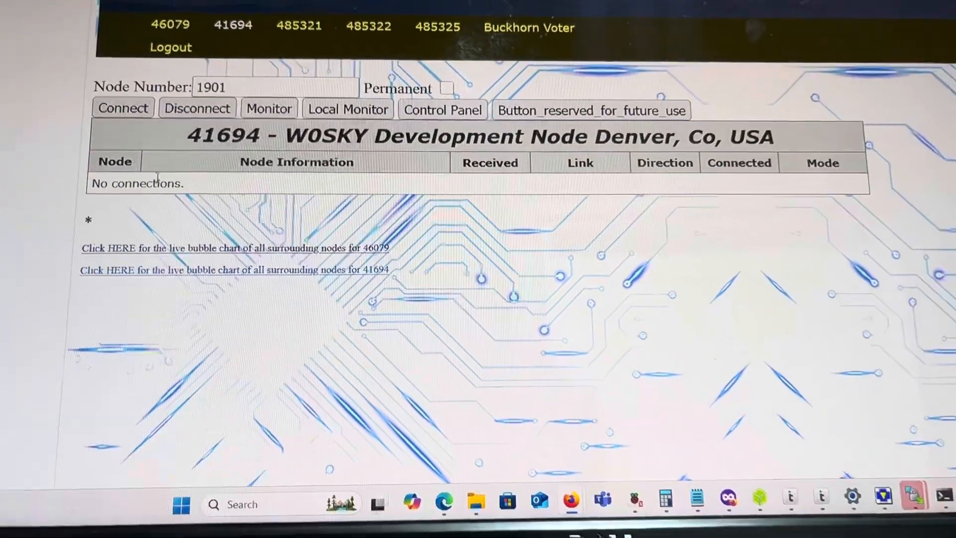
click(122, 109)
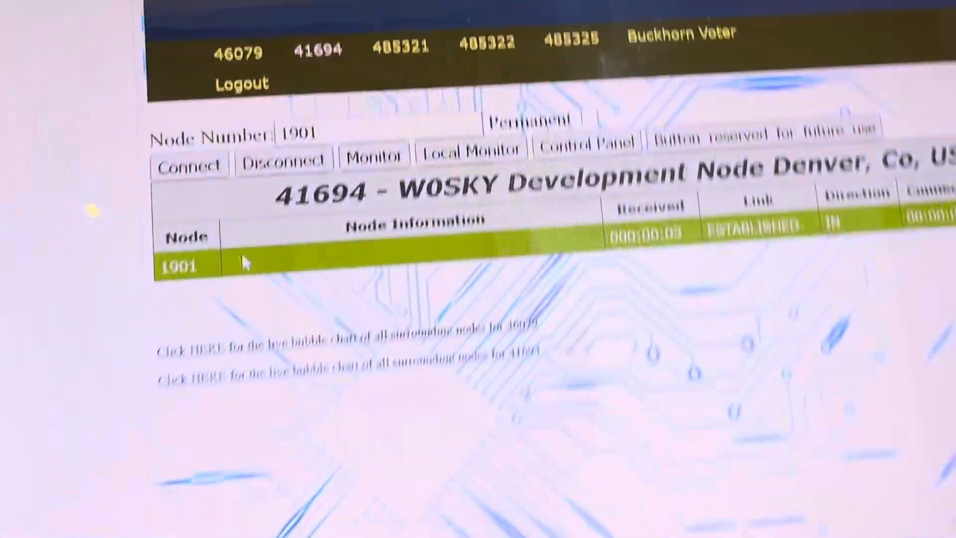